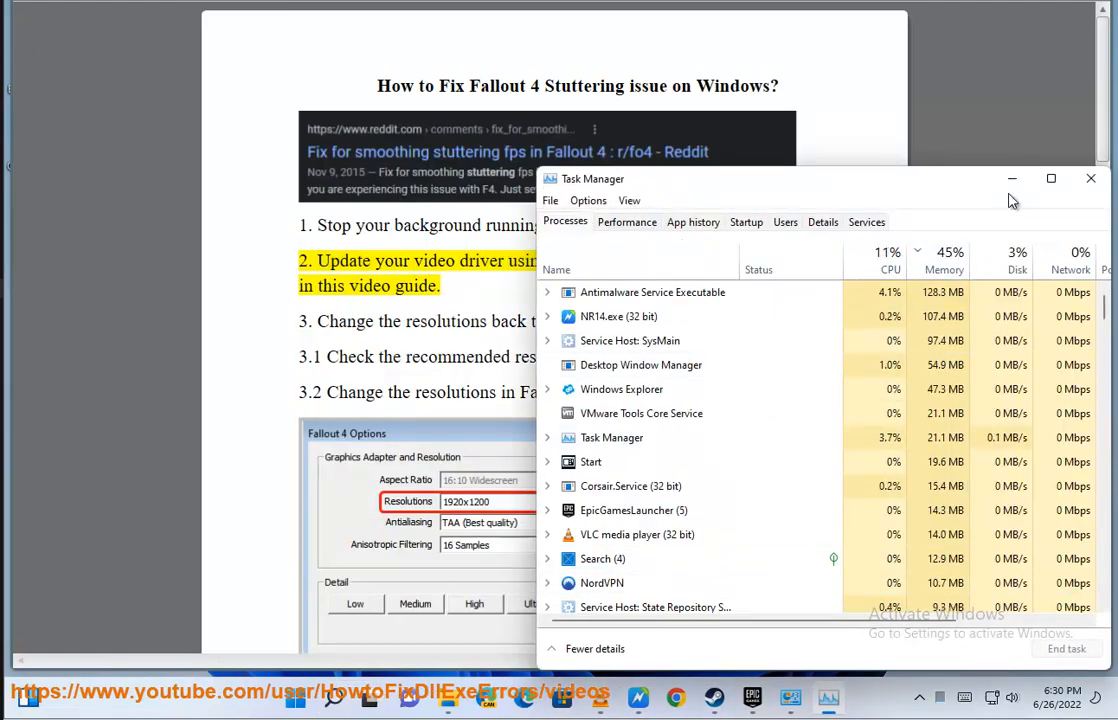
Close Task Manager so the stuttering-fix guide is visible again
{"action": "left_click", "coordinate": [1092, 178]}
{"action": "type", "text": "AVA"}
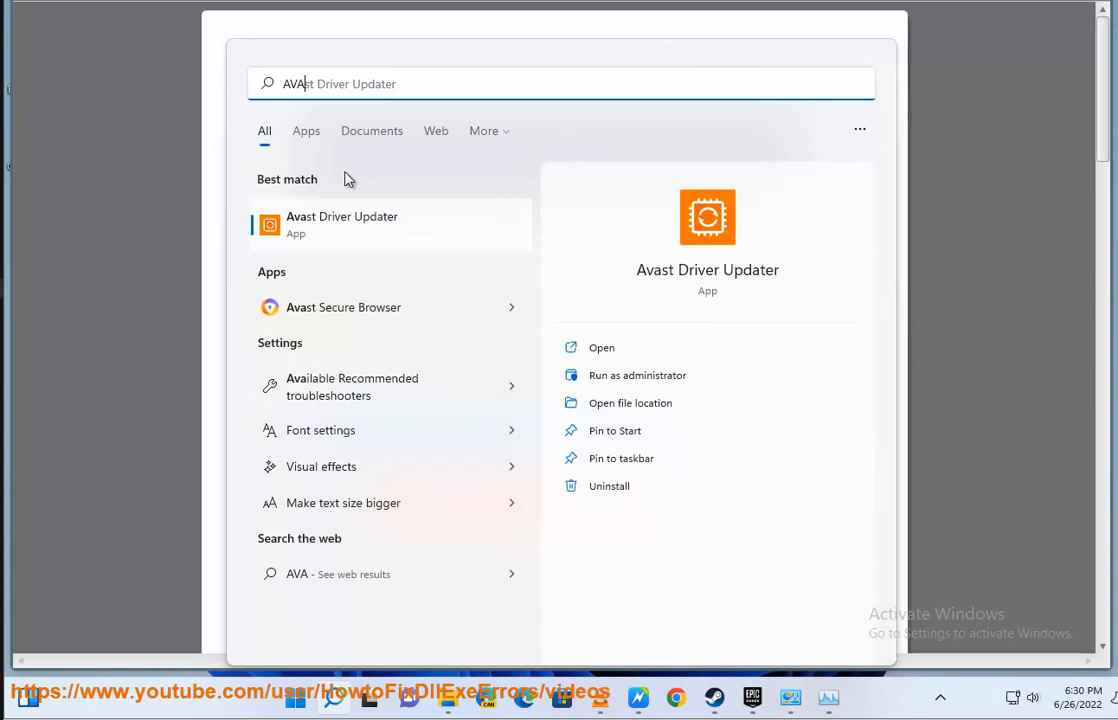
Dismiss the Start menu search showing Avast Driver Updater and return to the guide at step 3.1
{"action": "left_click", "coordinate": [342, 224]}
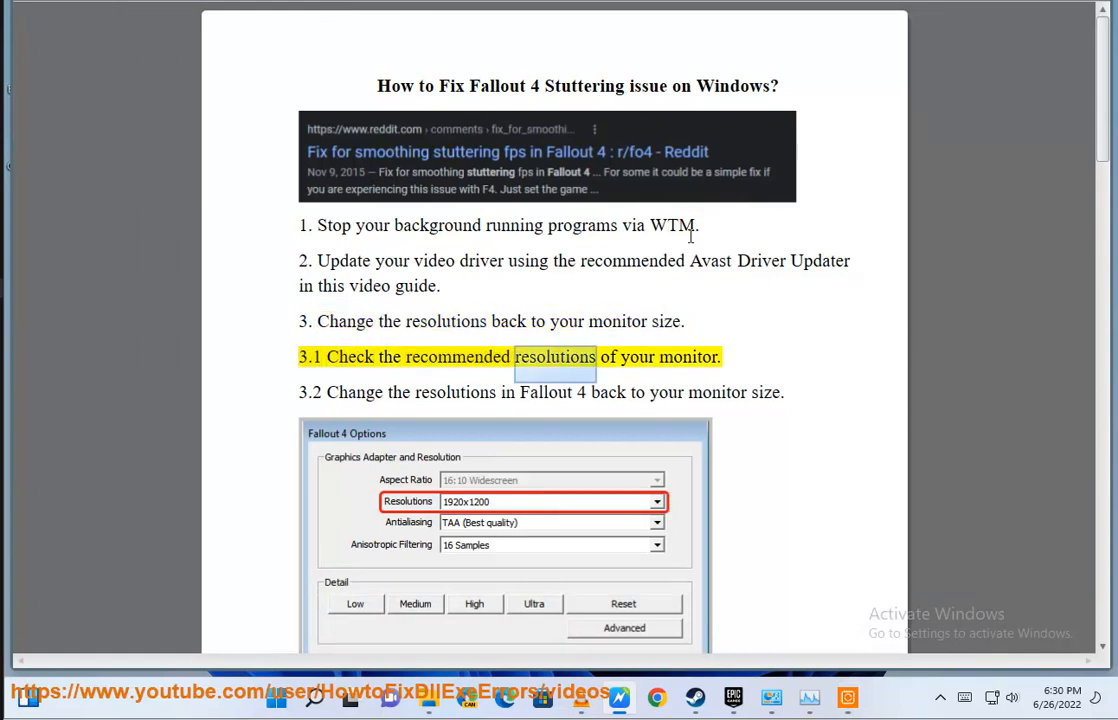
Highlight 'resolutions' in step 3.1, then move down past step 3.2 to step 4's game-settings folder screenshot
{"action": "double_click", "coordinate": [354, 392]}
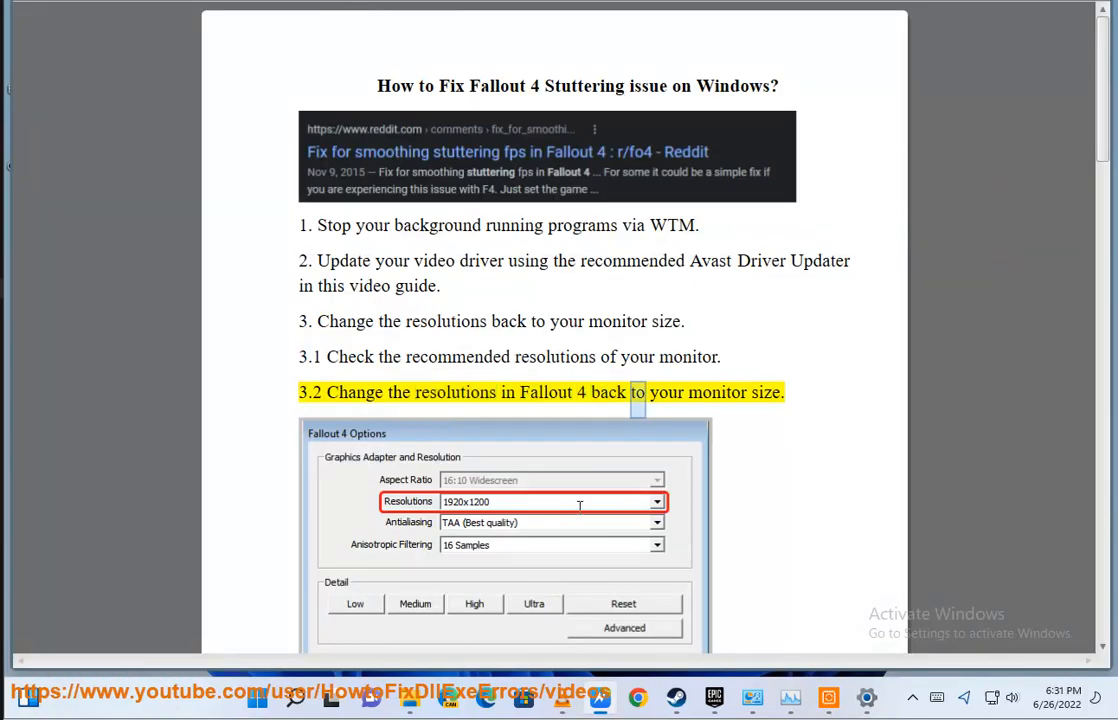
{"action": "scroll", "scroll_direction": "down", "scroll_amount": 3}
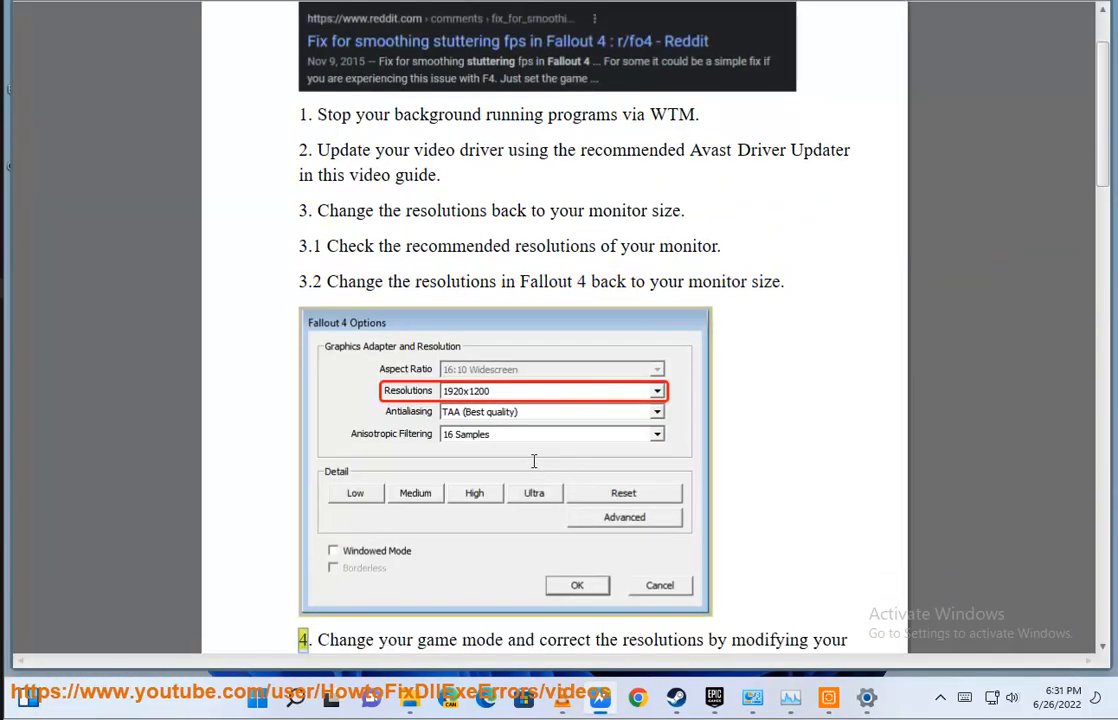
{"action": "scroll", "scroll_direction": "down", "scroll_amount": 3}
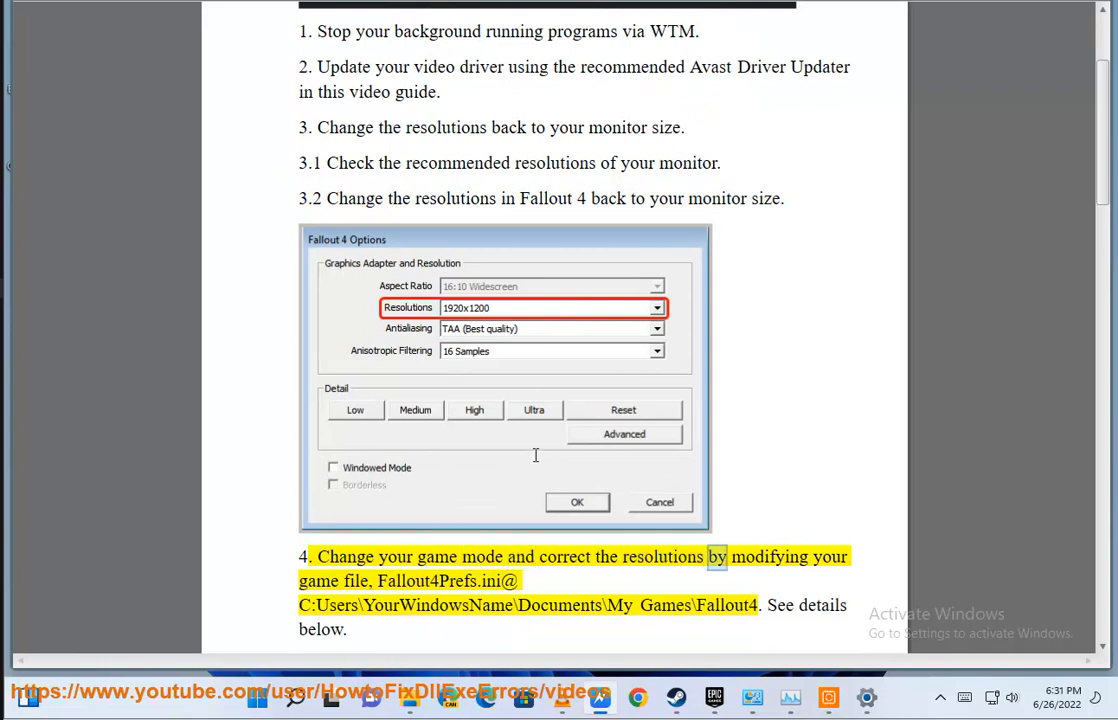
{"action": "scroll", "scroll_direction": "down", "scroll_amount": 3}
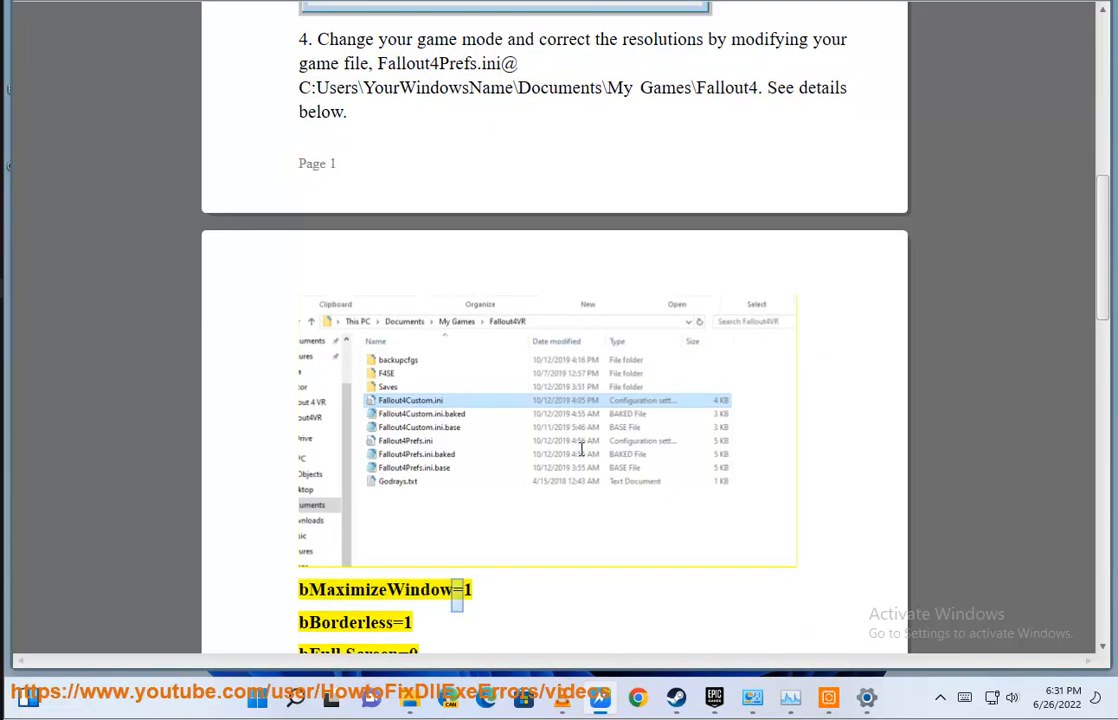
Move down to step 5's iFPSClamp=58 cap and highlight iPresentInterval=0 in step 6's V-sync fix
{"action": "scroll", "scroll_direction": "down", "scroll_amount": 3}
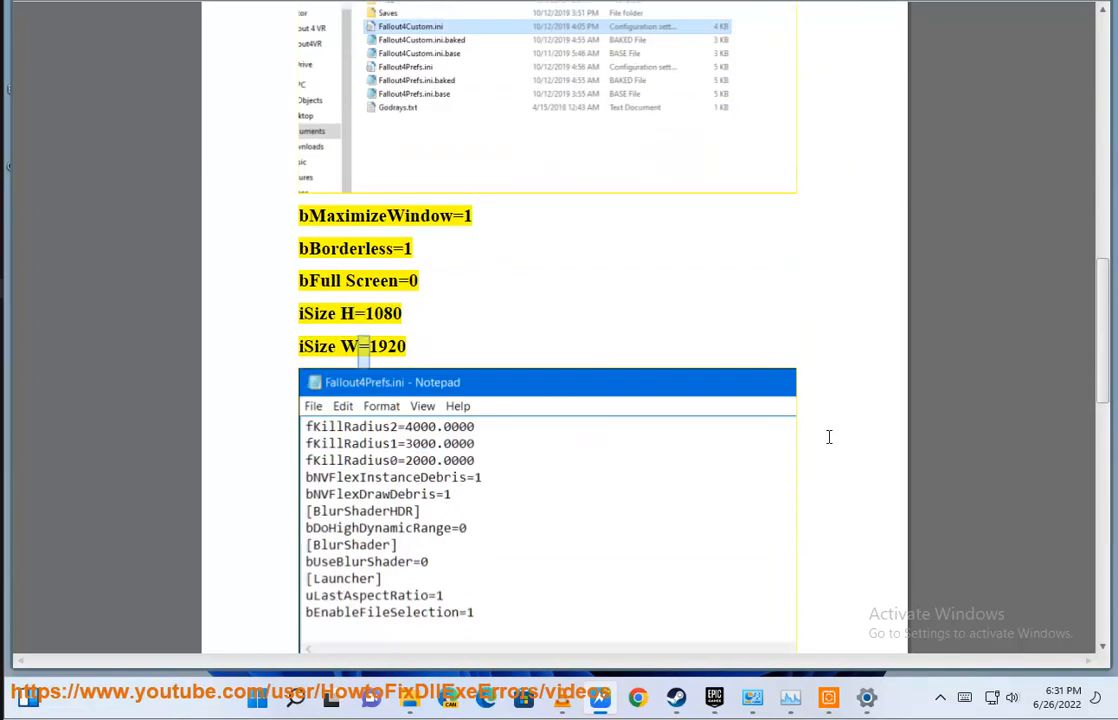
{"action": "scroll", "scroll_direction": "down", "scroll_amount": 3}
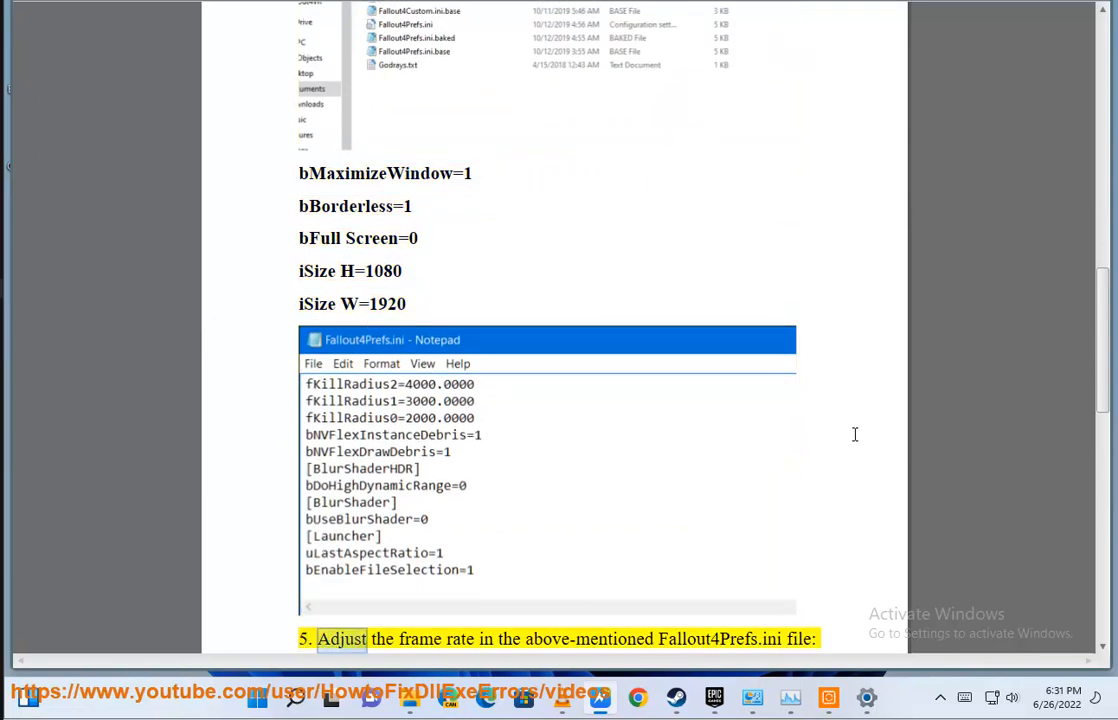
{"action": "scroll", "scroll_direction": "down", "scroll_amount": 3}
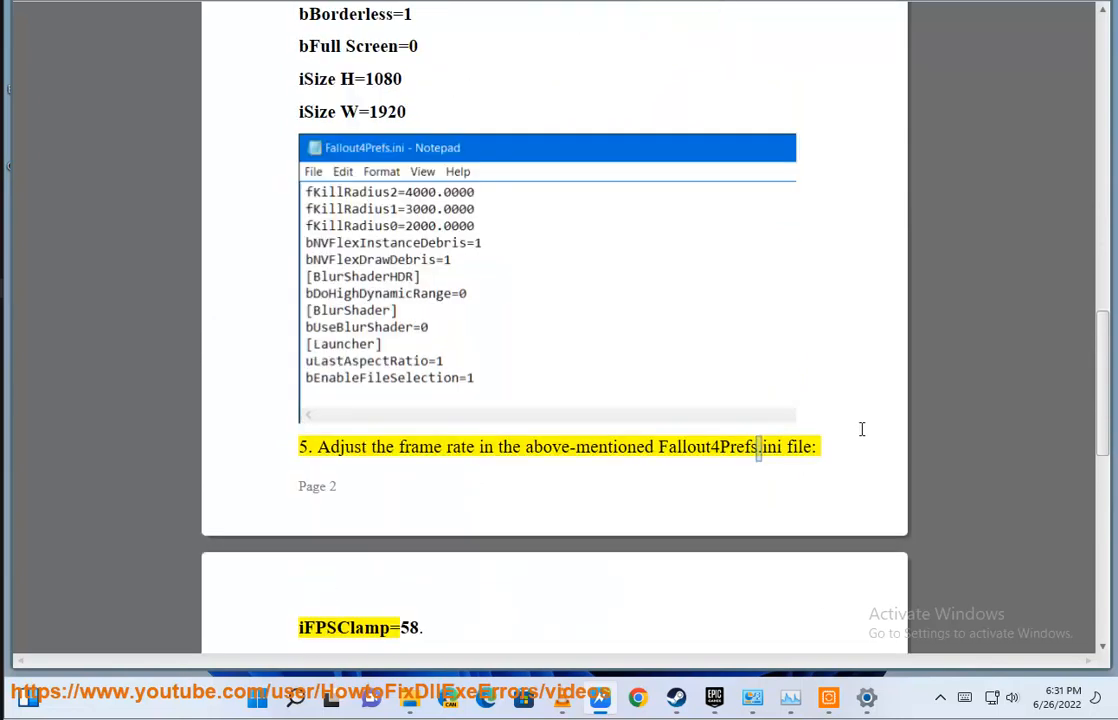
{"action": "scroll", "scroll_direction": "down", "scroll_amount": 3}
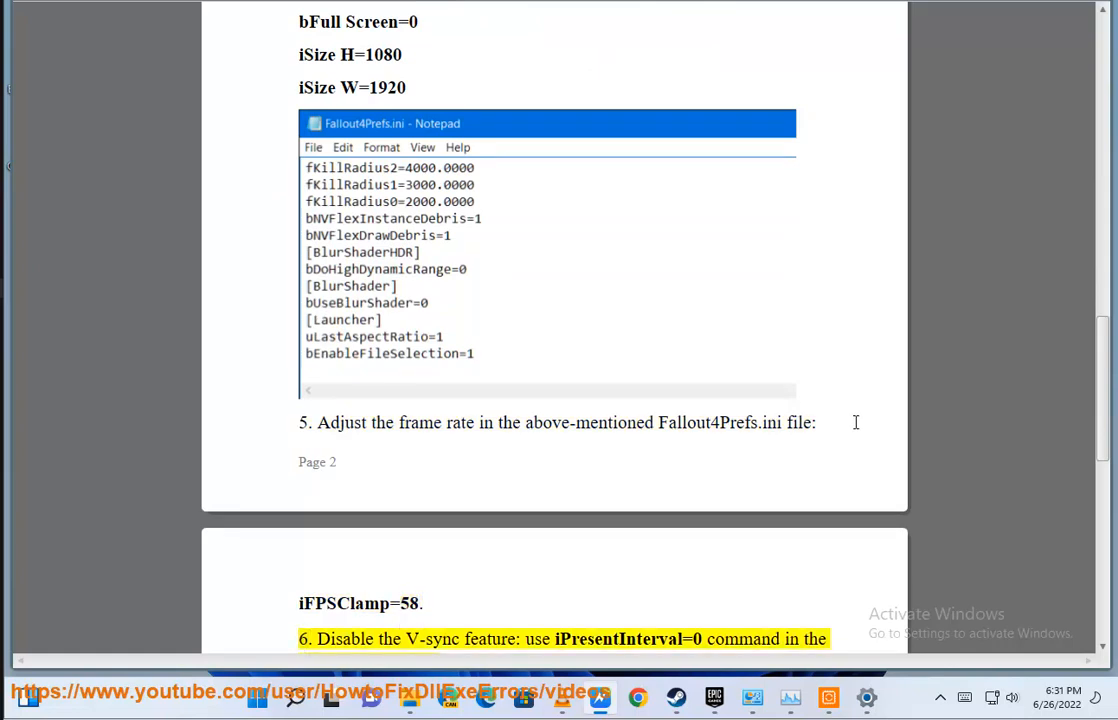
{"action": "double_click", "coordinate": [616, 640]}
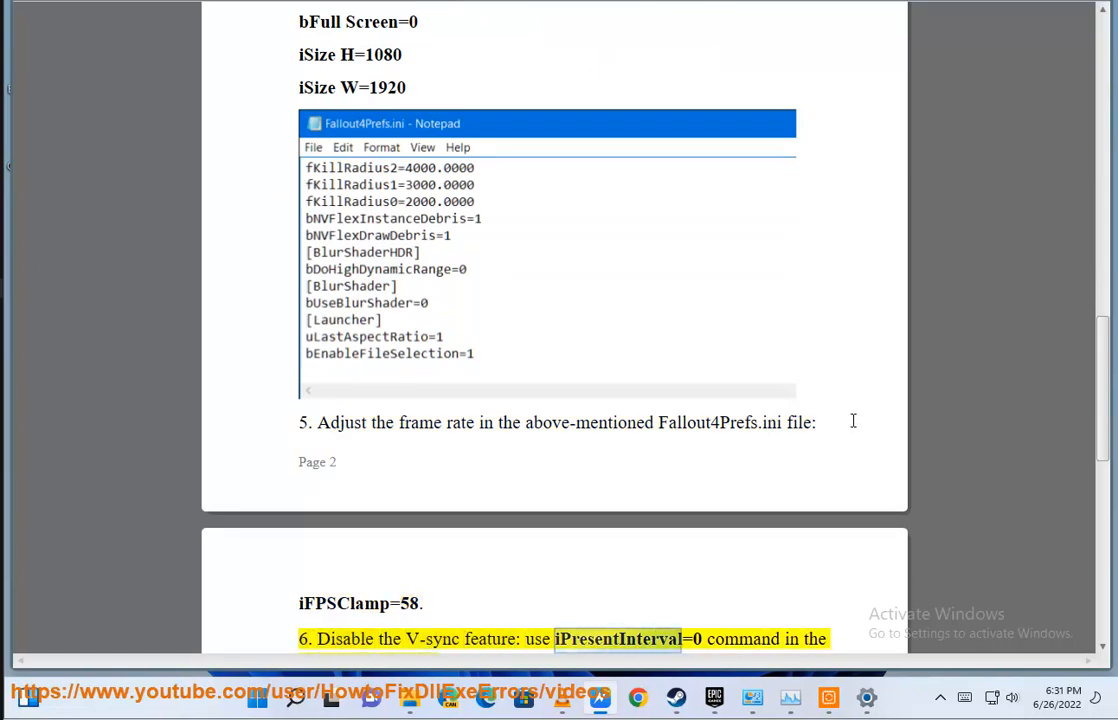
{"action": "scroll", "scroll_direction": "down", "scroll_amount": 3}
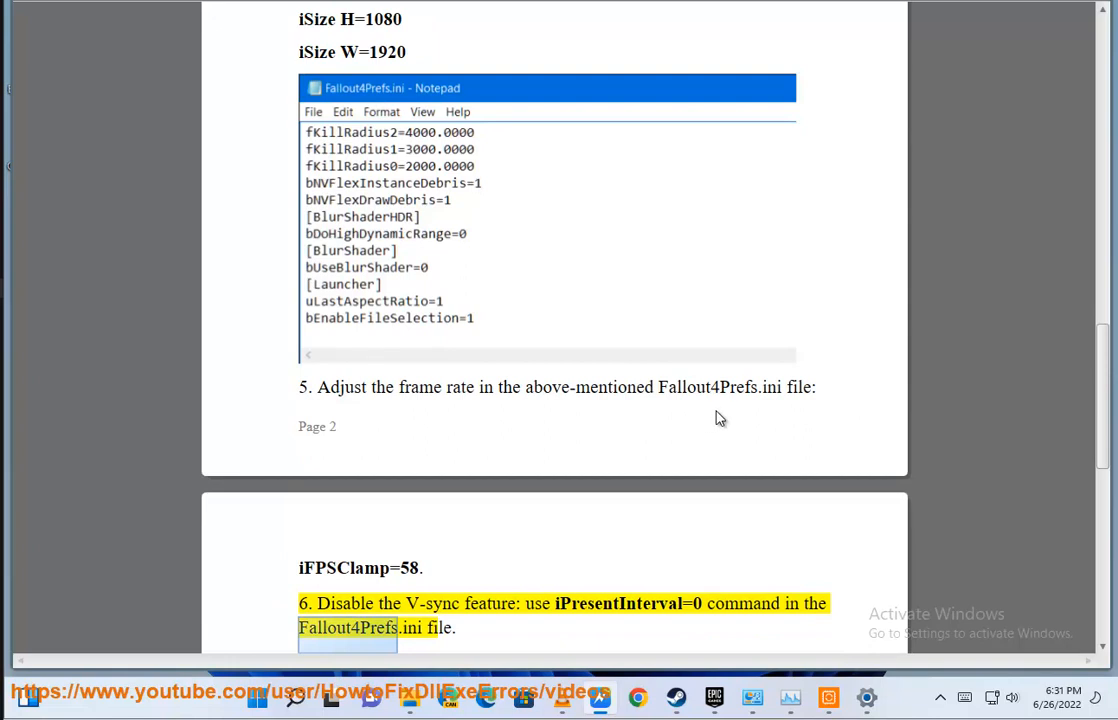